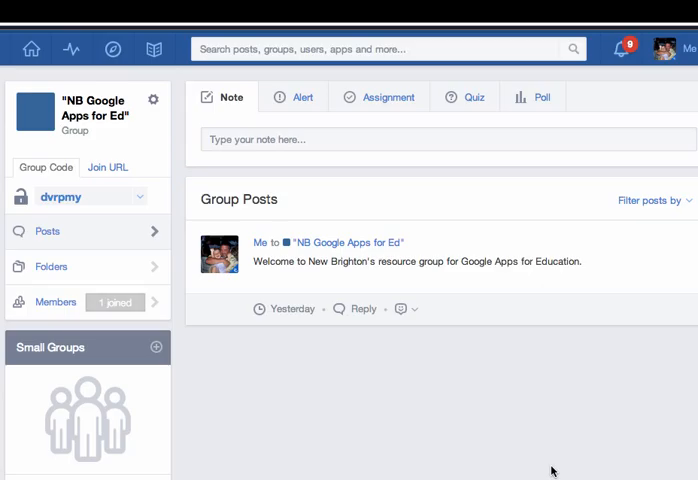
mouse_move(545, 455)
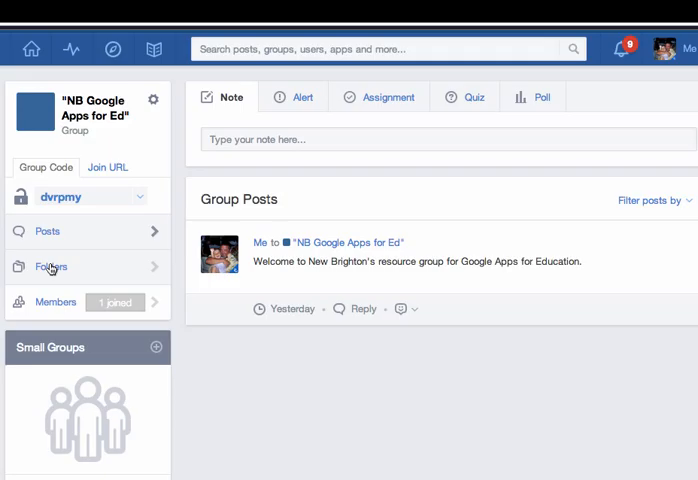
Open the group's Folders and then the Important Links folder
click(50, 266)
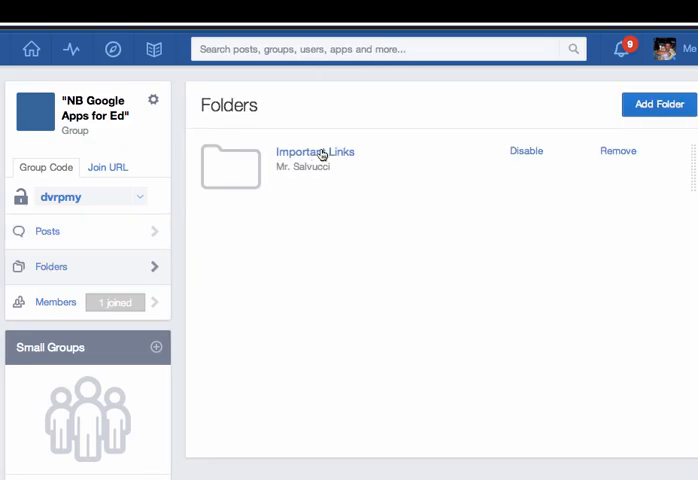
click(315, 151)
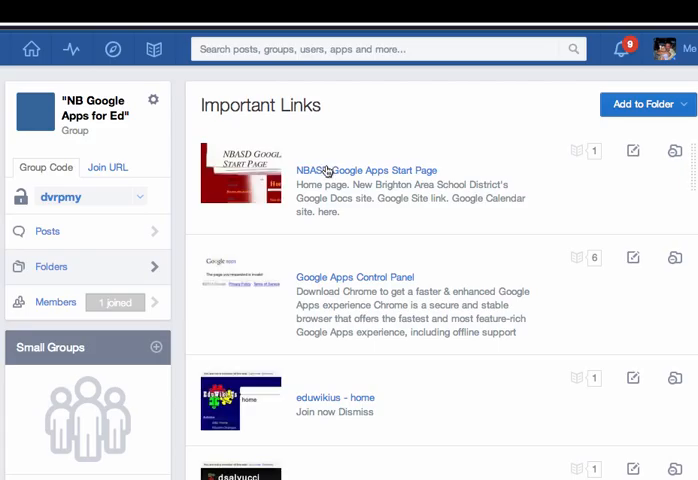
mouse_move(344, 278)
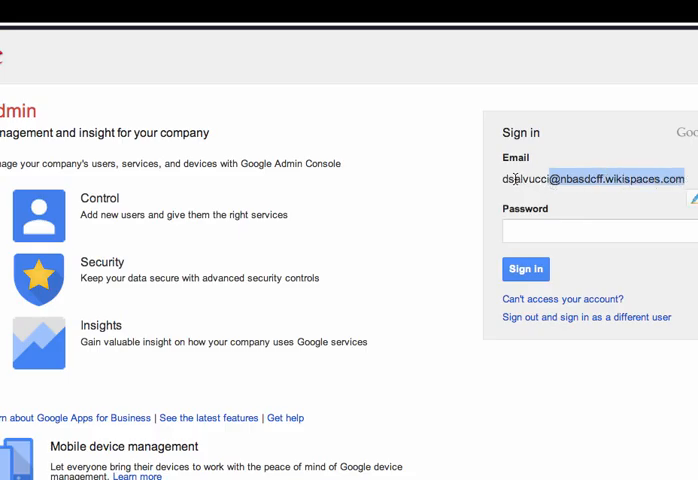
Enter the school account password on the Google Admin sign-in page and sign in
click(600, 232)
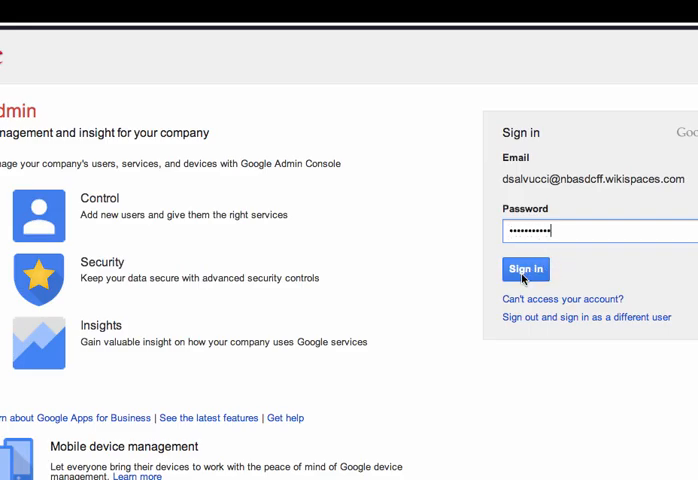
click(524, 269)
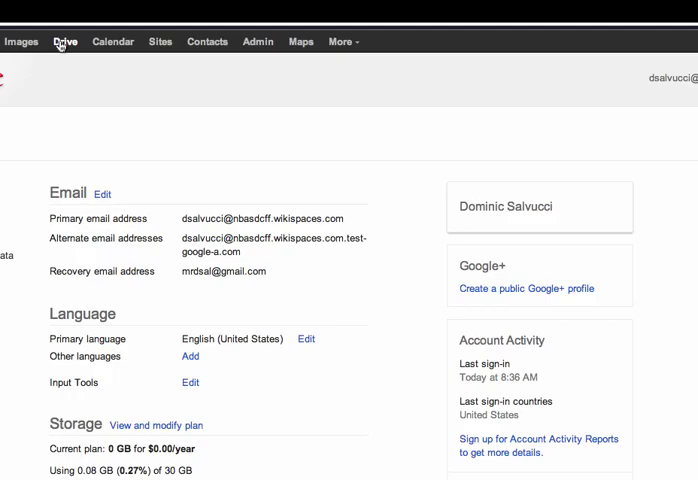
mouse_move(160, 41)
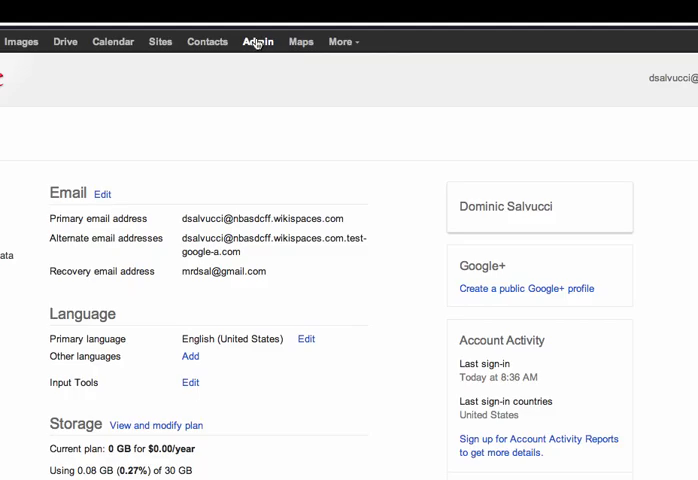
Open Admin from the Google bar to load the nbasdcff.wikispaces.com control panel
click(257, 41)
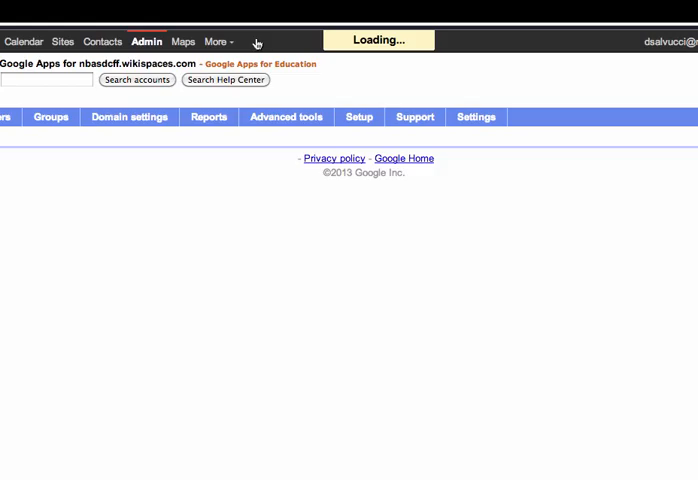